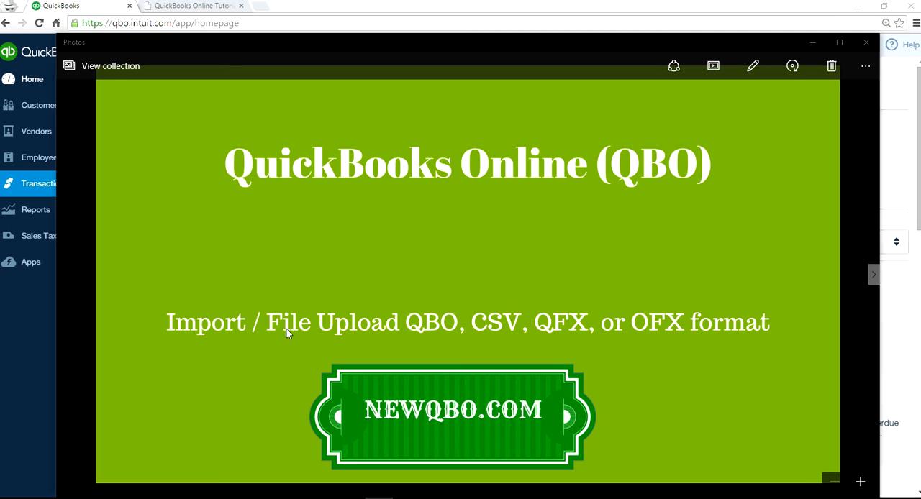
{"action": "mouse_move", "coordinate": [488, 333]}
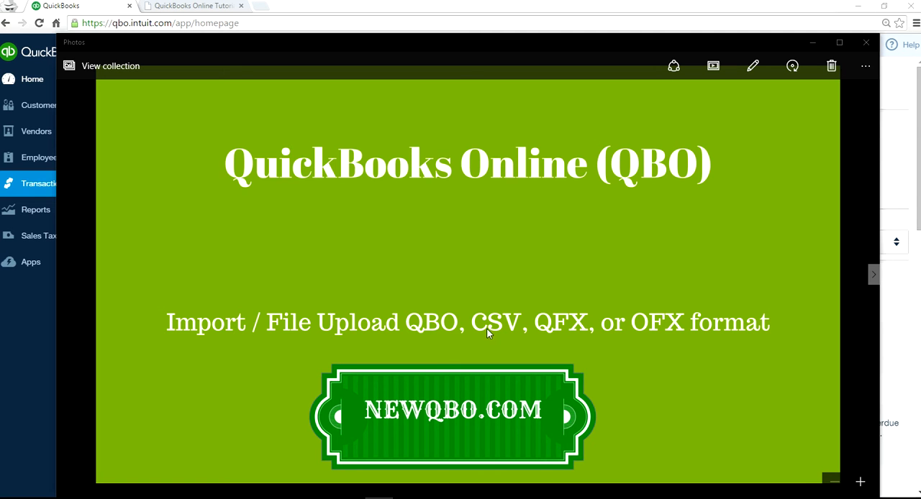
{"action": "mouse_move", "coordinate": [663, 333]}
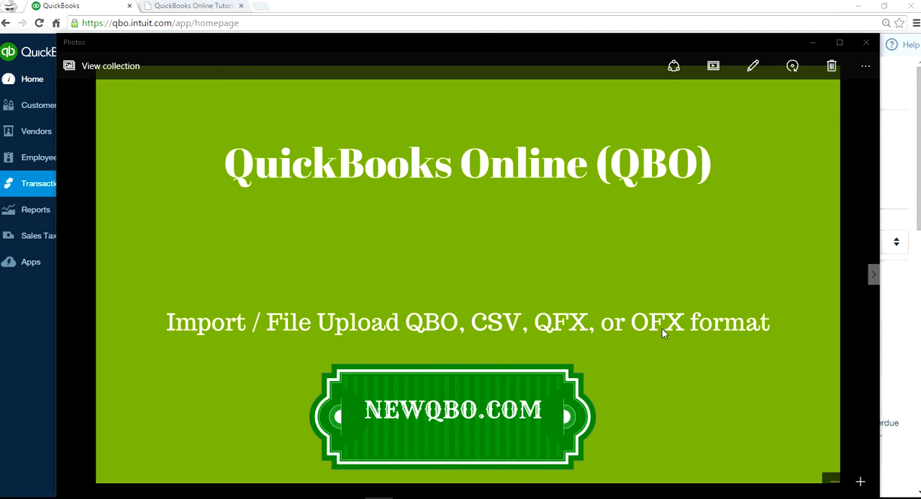
{"action": "mouse_move", "coordinate": [794, 342]}
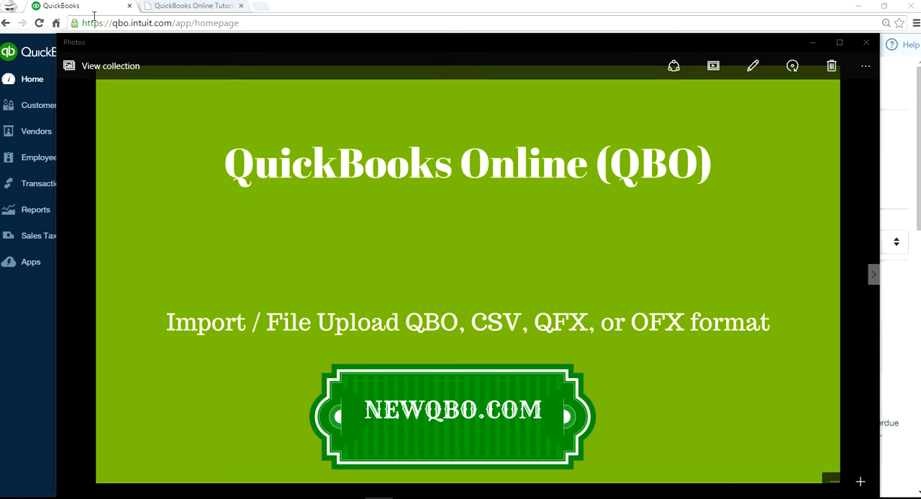
Step: Close the title slide and go to the Bank and Credit Cards transactions page
{"action": "left_click", "coordinate": [866, 42]}
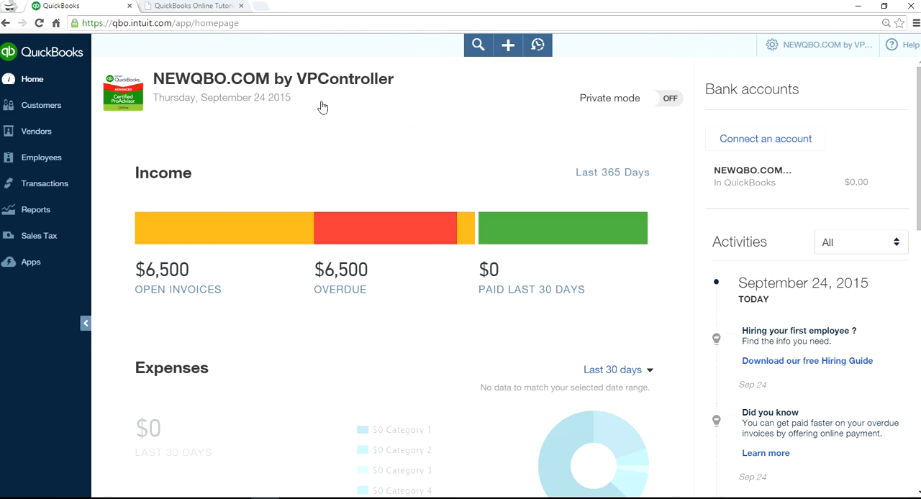
{"action": "mouse_move", "coordinate": [502, 70]}
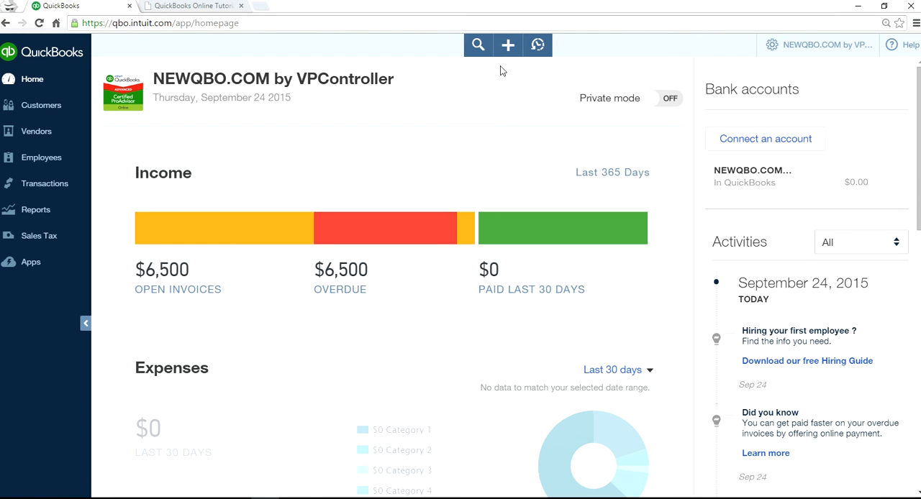
{"action": "mouse_move", "coordinate": [82, 133]}
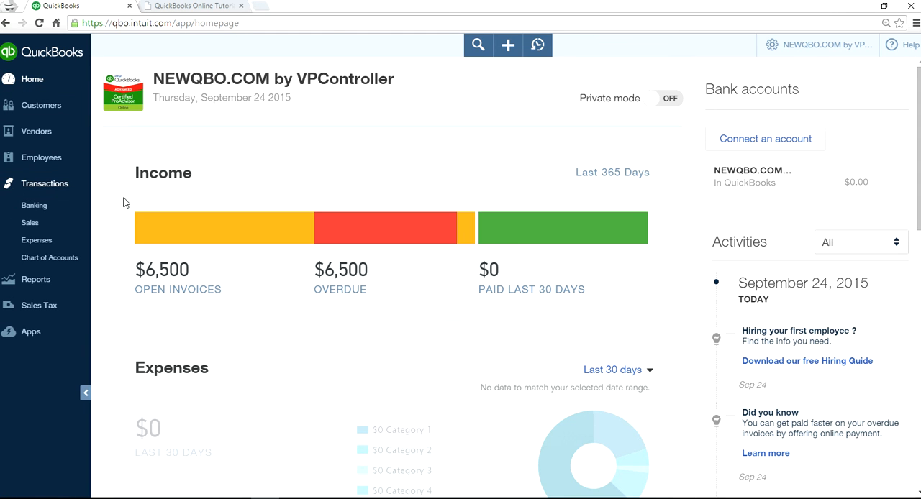
{"action": "left_click", "coordinate": [34, 205]}
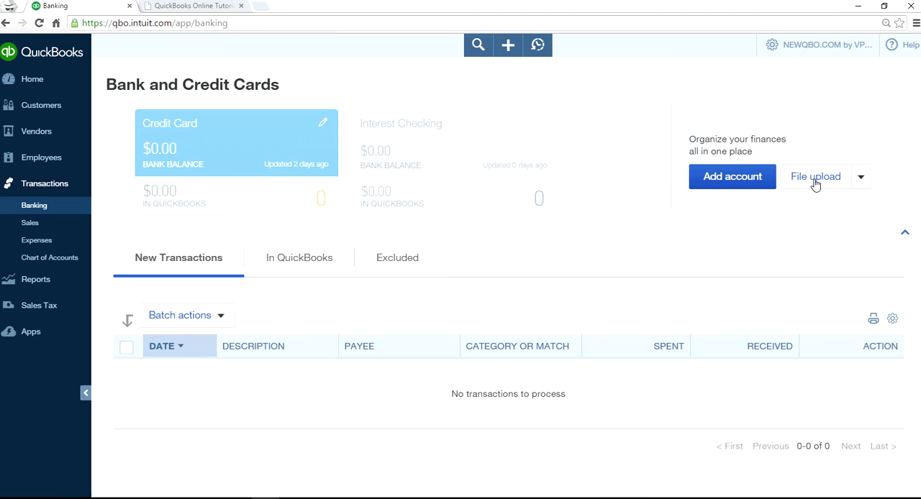
{"action": "mouse_move", "coordinate": [819, 181]}
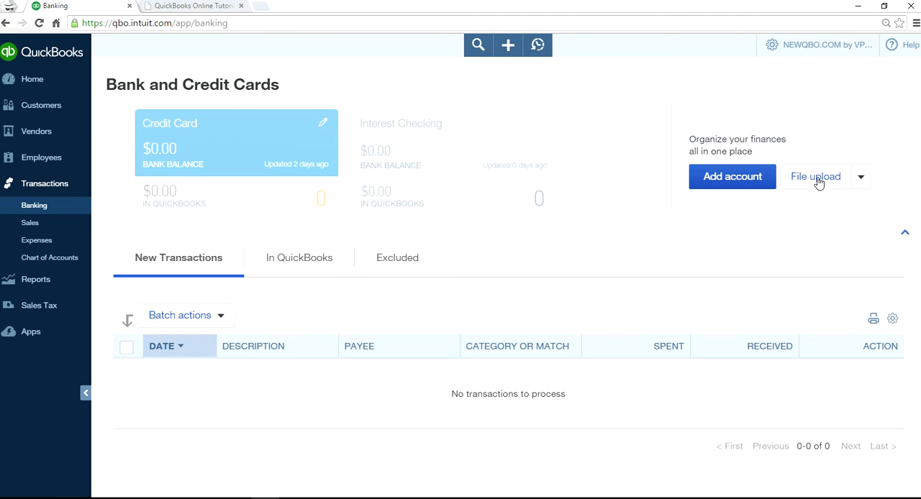
Step: Start a bank file upload and choose export.qbo from the computer
{"action": "left_click", "coordinate": [861, 176]}
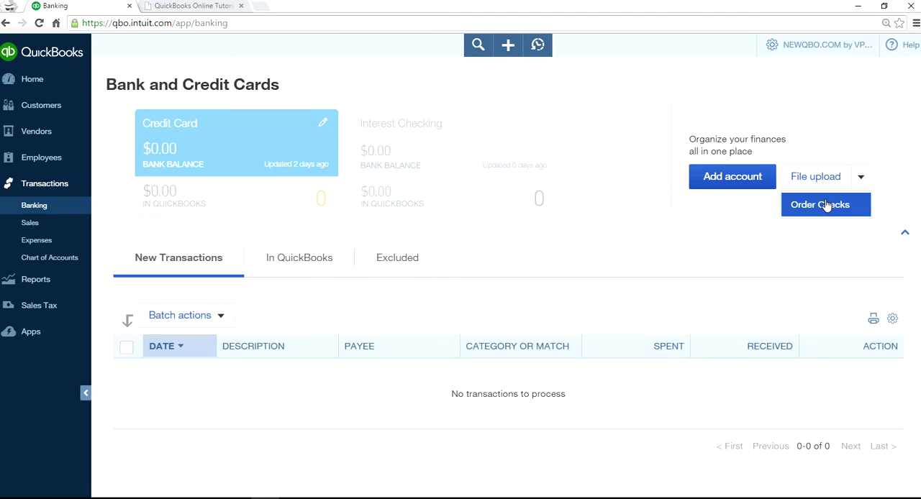
{"action": "left_click", "coordinate": [815, 176]}
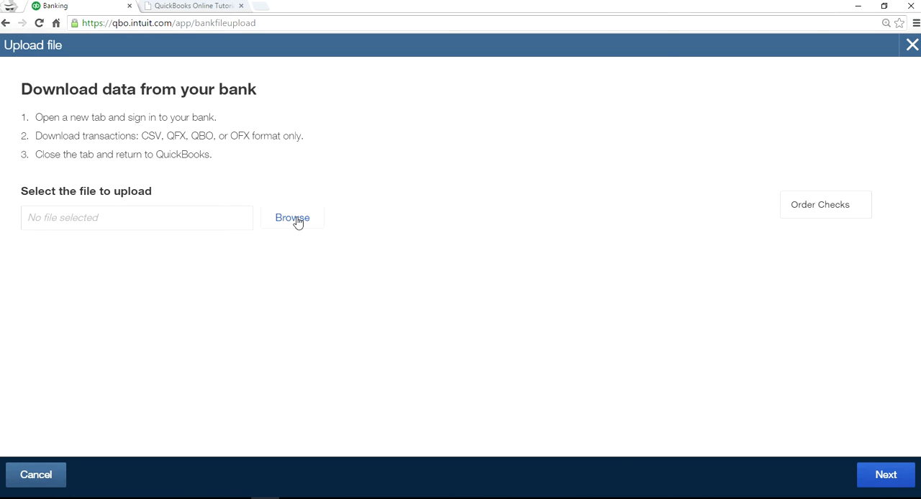
{"action": "left_click", "coordinate": [293, 218]}
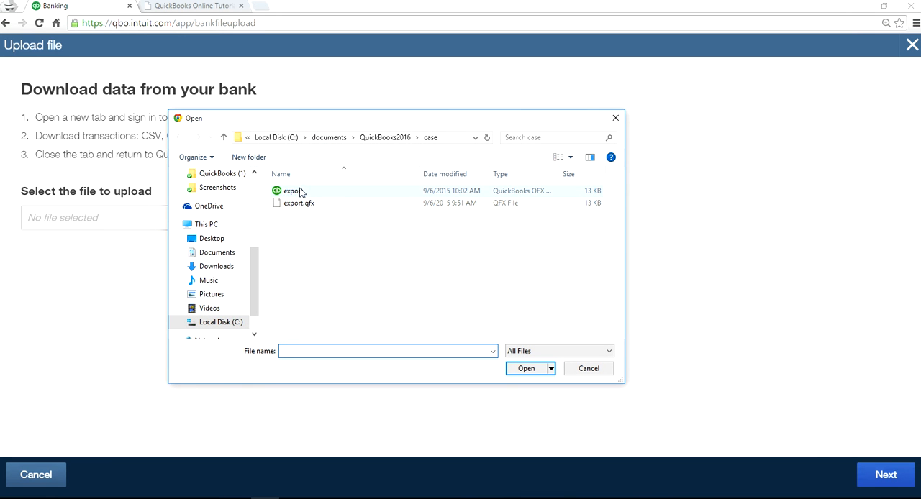
{"action": "mouse_move", "coordinate": [286, 194]}
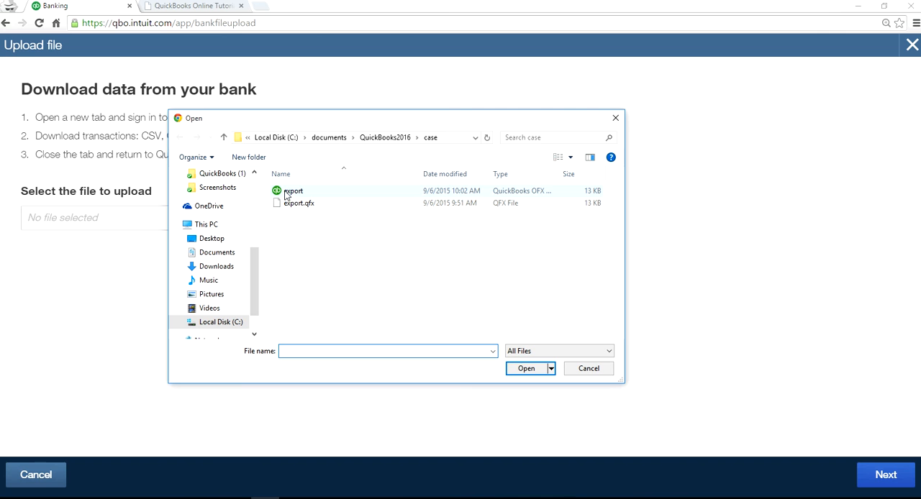
{"action": "left_click", "coordinate": [292, 191]}
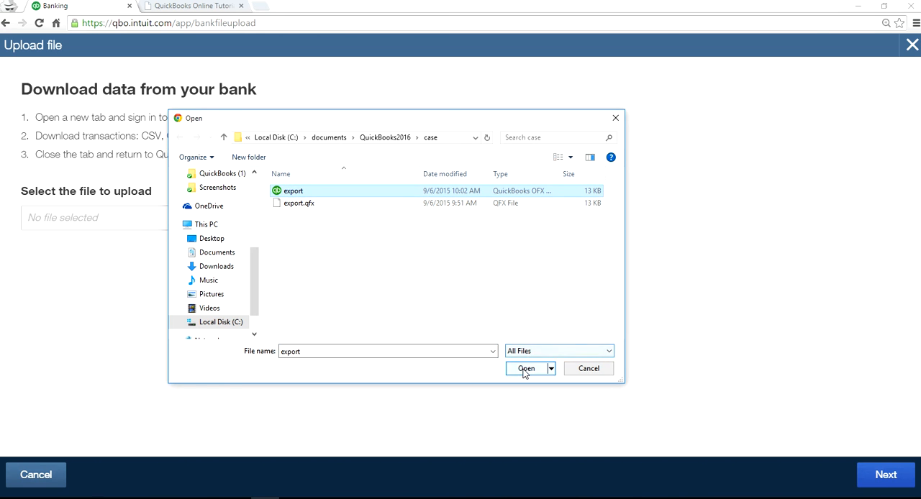
{"action": "left_click", "coordinate": [526, 369]}
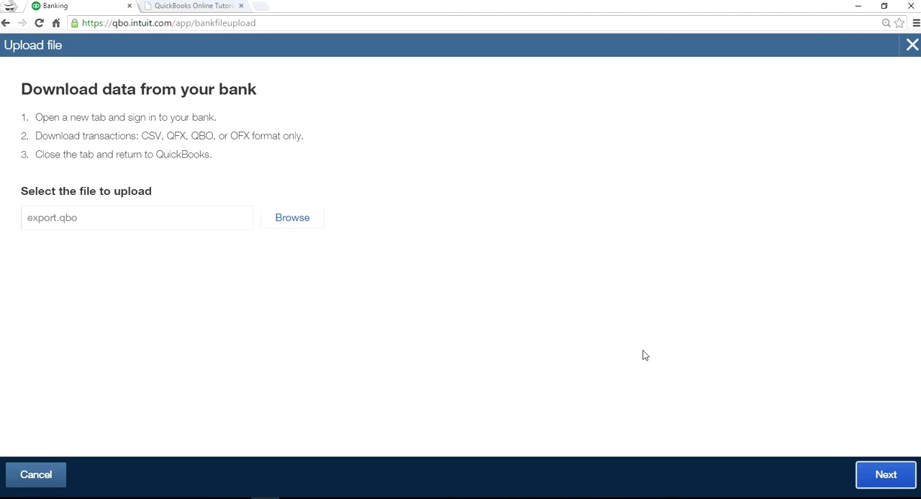
Step: Match the uploaded AMEX checking account to NEWQBO.COM BANK and begin importing
{"action": "left_click", "coordinate": [886, 475]}
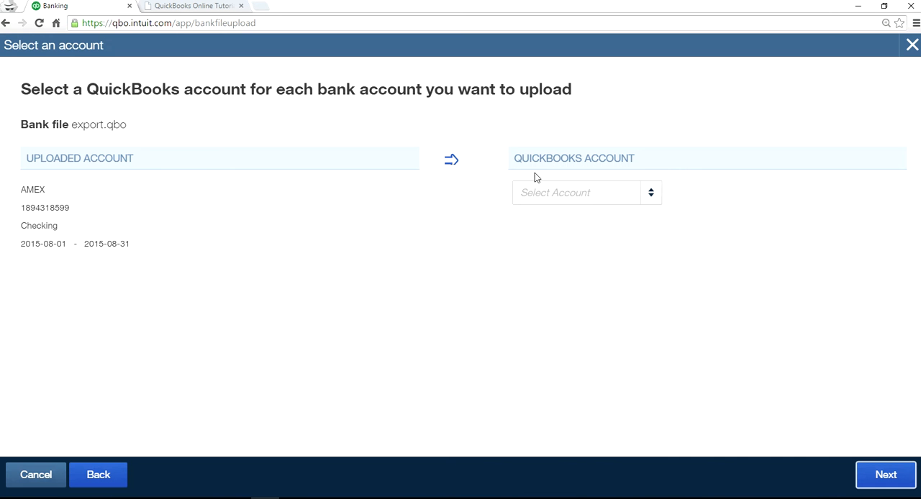
{"action": "mouse_move", "coordinate": [676, 216]}
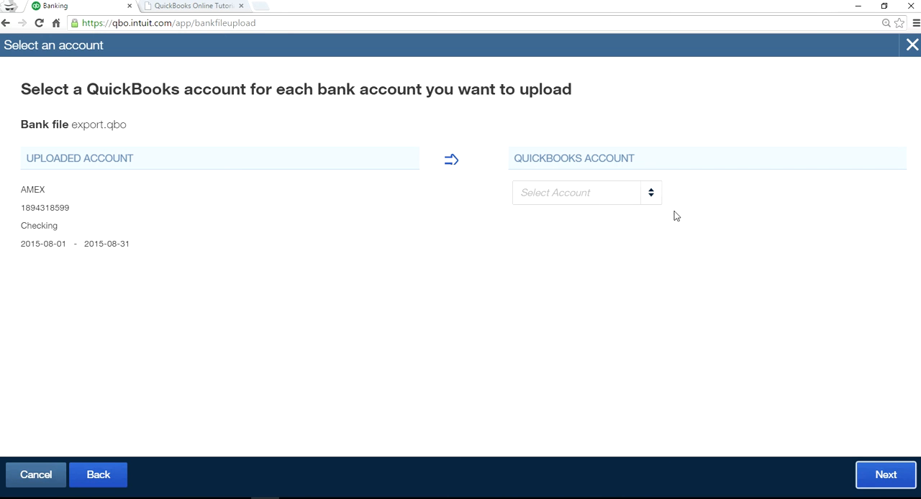
{"action": "left_click", "coordinate": [576, 192]}
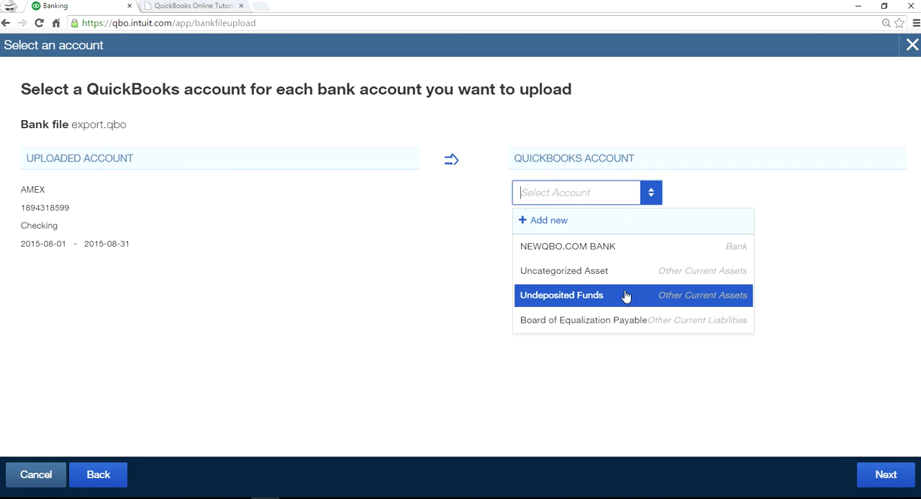
{"action": "mouse_move", "coordinate": [568, 246]}
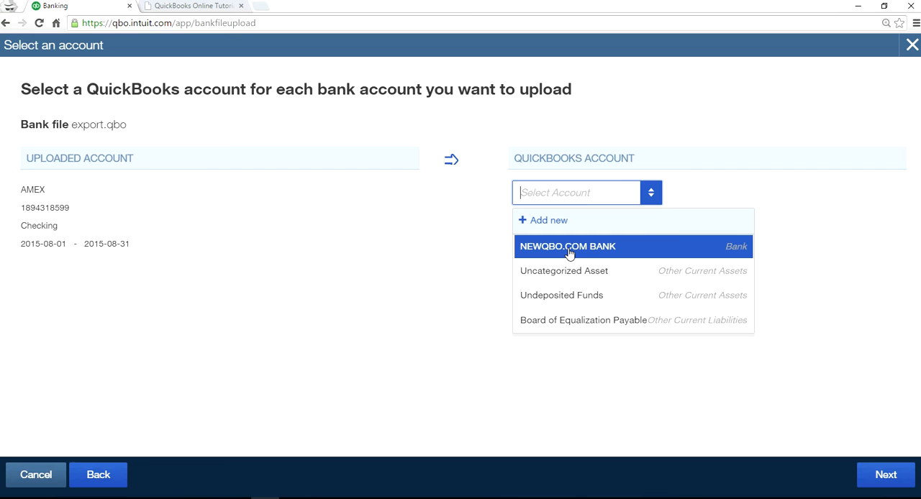
{"action": "mouse_move", "coordinate": [573, 255]}
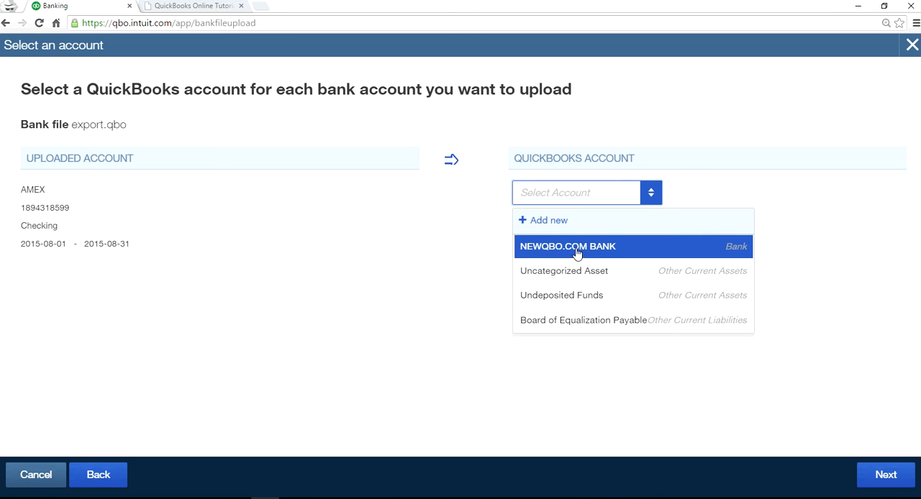
{"action": "left_click", "coordinate": [568, 246]}
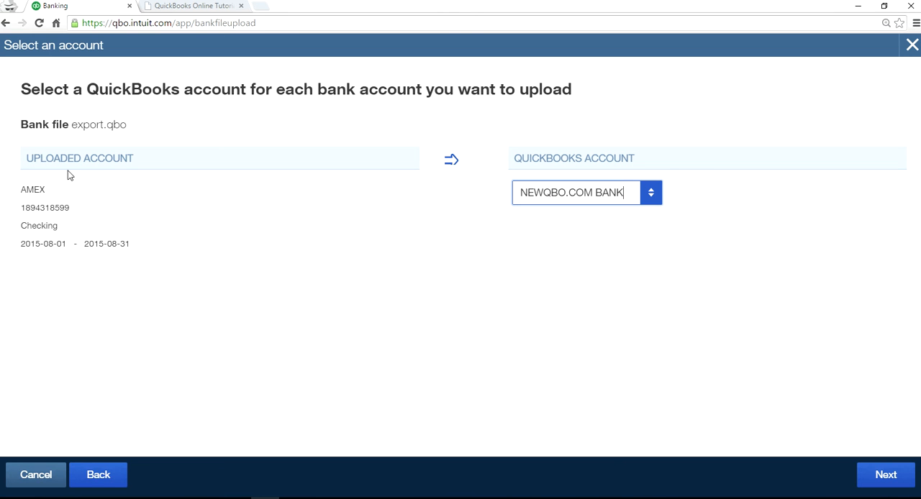
{"action": "mouse_move", "coordinate": [88, 251]}
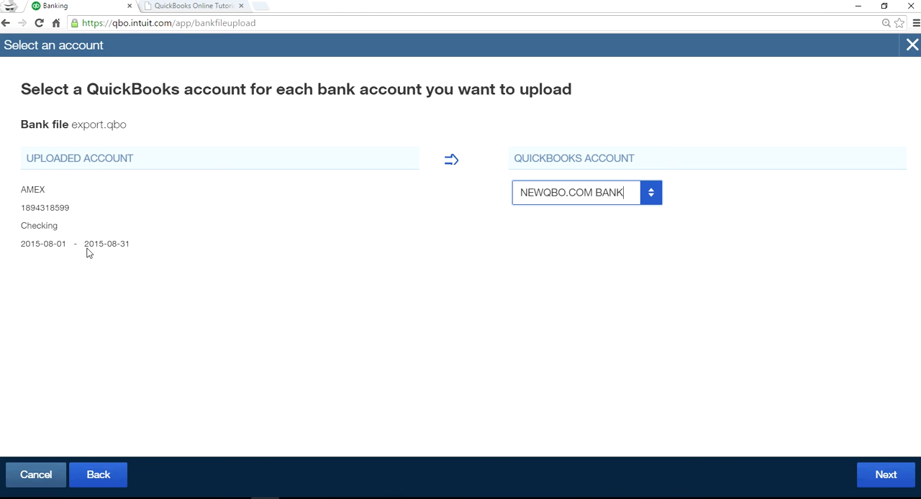
{"action": "mouse_move", "coordinate": [82, 239]}
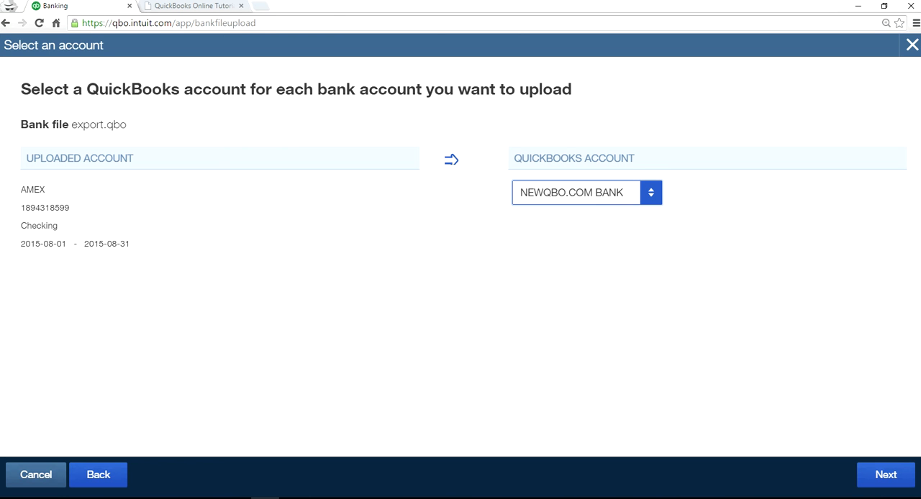
{"action": "left_click", "coordinate": [886, 475]}
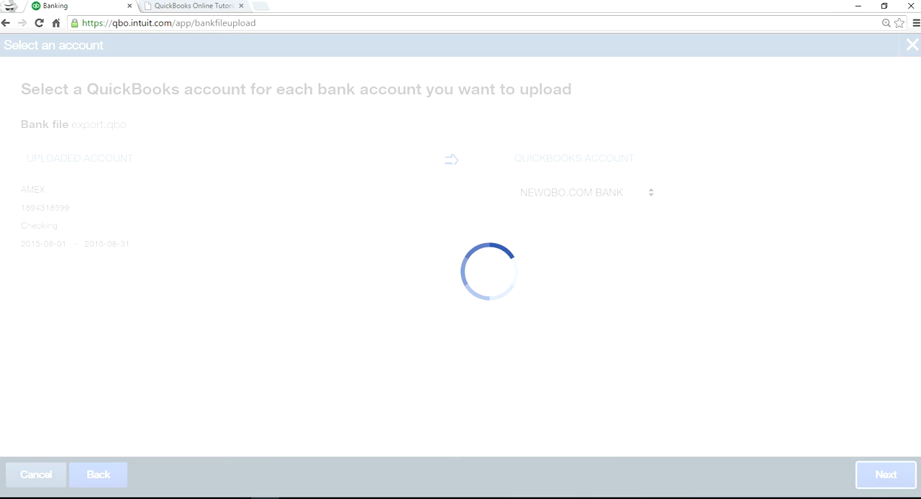
{"action": "mouse_move", "coordinate": [314, 374]}
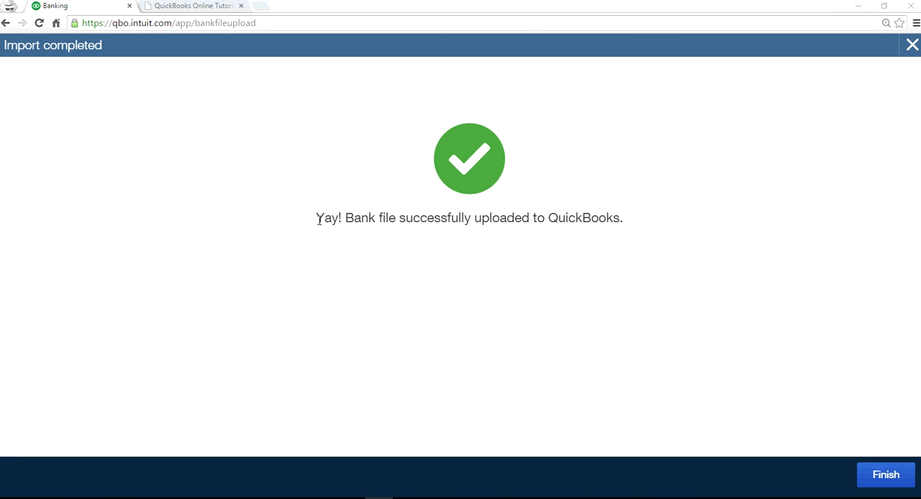
{"action": "mouse_move", "coordinate": [568, 219]}
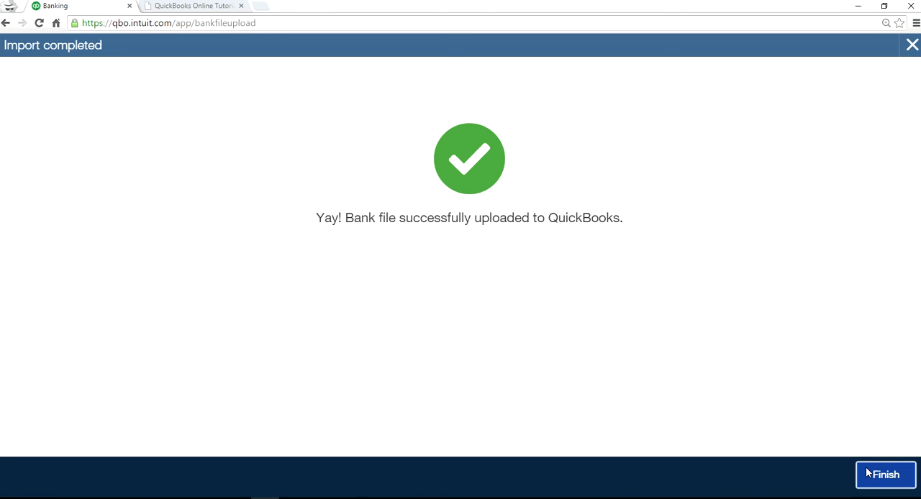
Step: Finish the completed import and return to Banking with 52 new transactions
{"action": "left_click", "coordinate": [885, 475]}
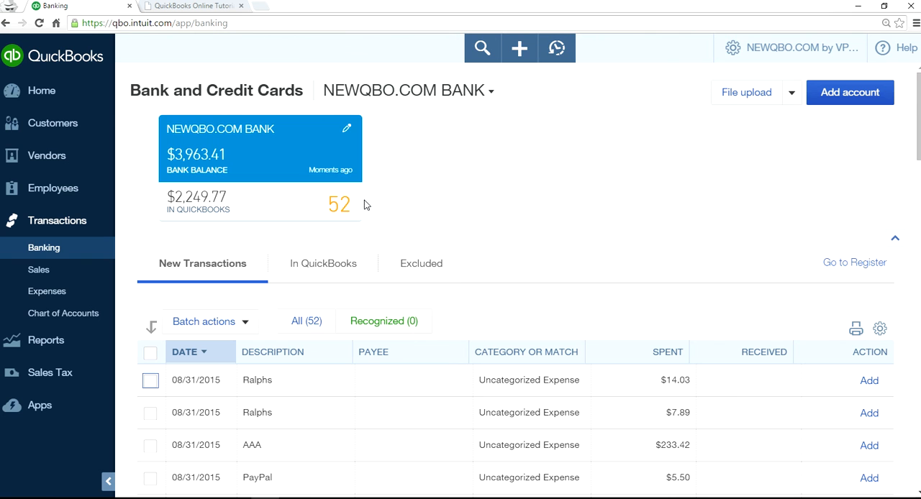
{"action": "mouse_move", "coordinate": [461, 253]}
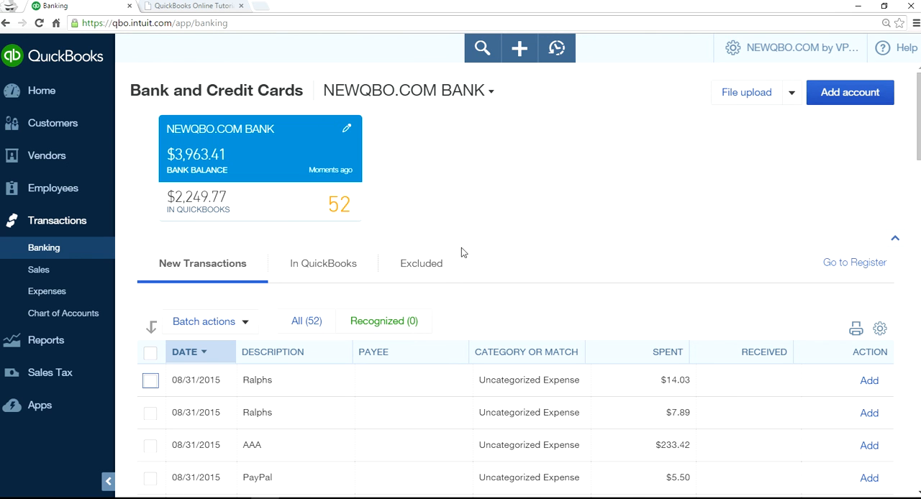
{"action": "mouse_move", "coordinate": [474, 272]}
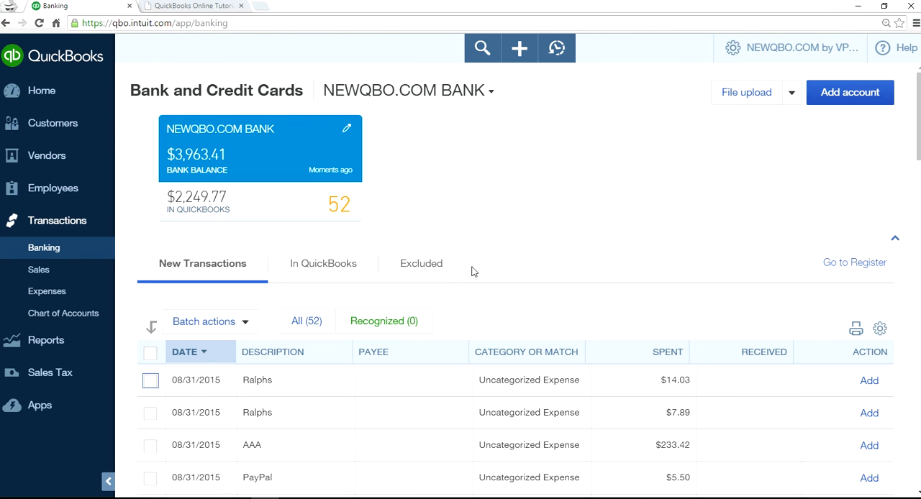
Step: Scroll down the New Transactions list for NEWQBO.COM BANK
{"action": "scroll", "scroll_direction": "down", "scroll_amount": 3}
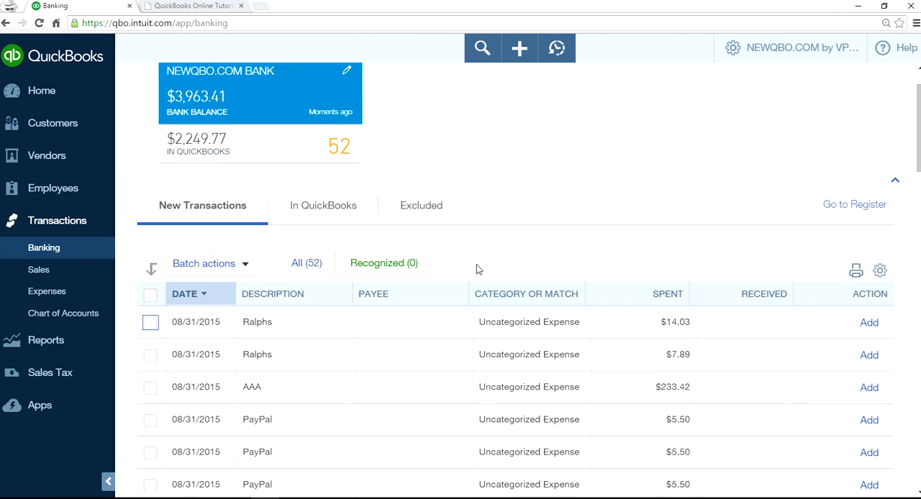
{"action": "scroll", "scroll_direction": "down", "scroll_amount": 3}
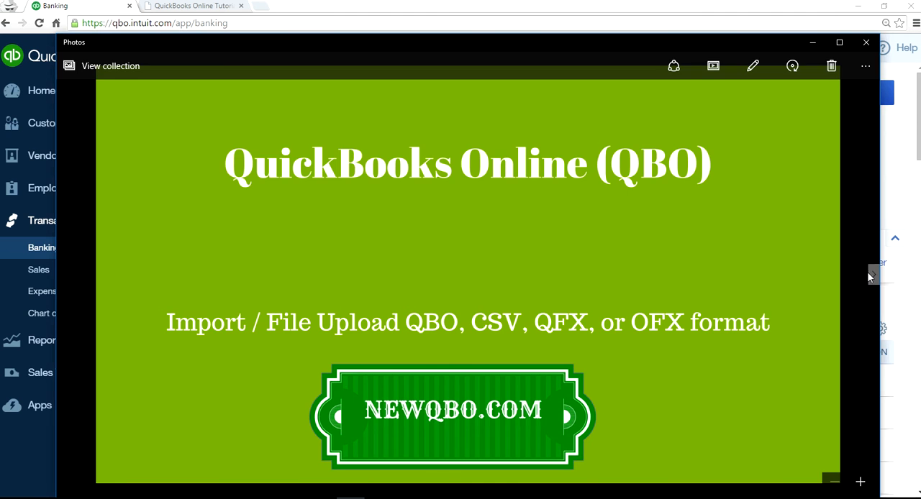
Step: Advance to the next closing slide about the tutorial channels
{"action": "left_click", "coordinate": [875, 274]}
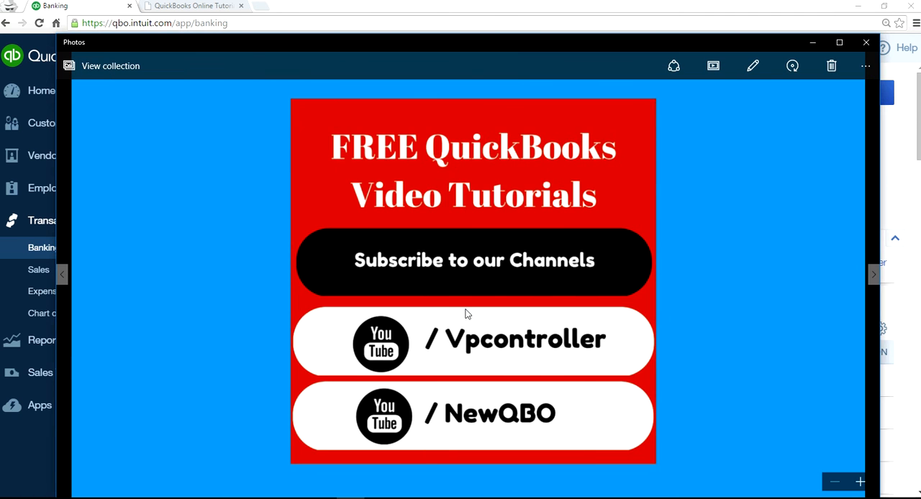
{"action": "mouse_move", "coordinate": [601, 300]}
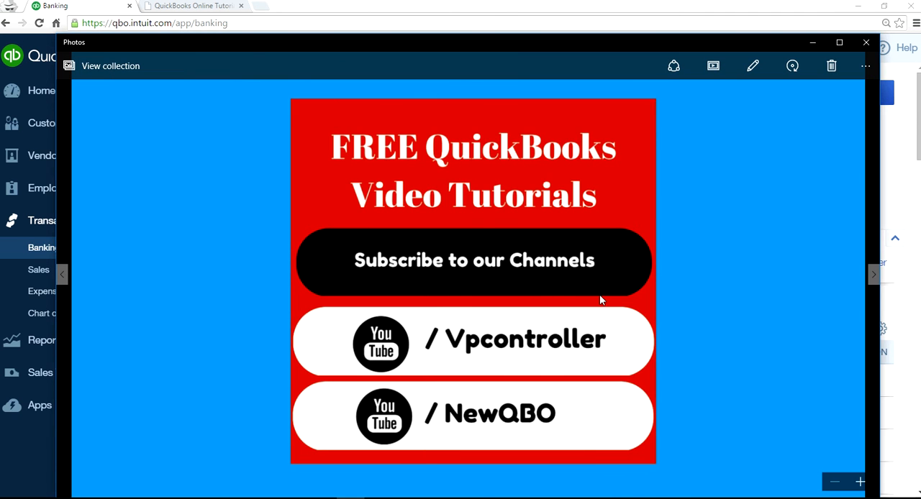
{"action": "mouse_move", "coordinate": [450, 345]}
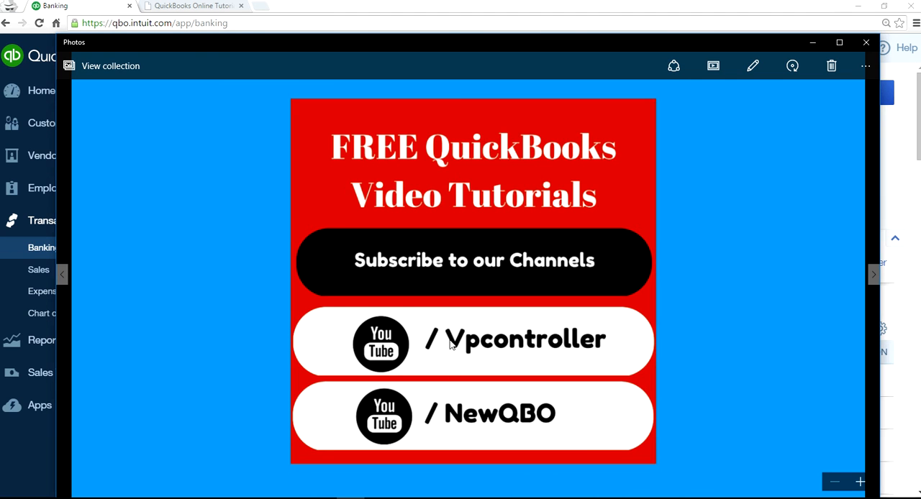
{"action": "mouse_move", "coordinate": [482, 344]}
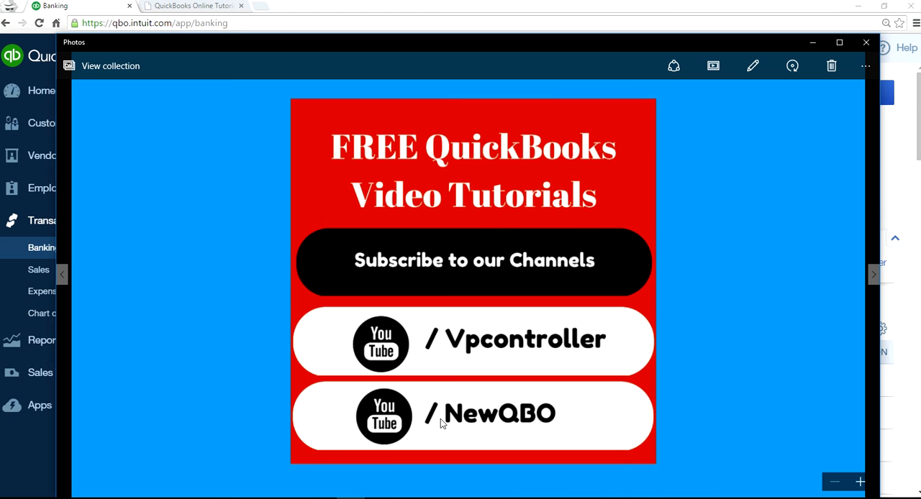
{"action": "mouse_move", "coordinate": [543, 423]}
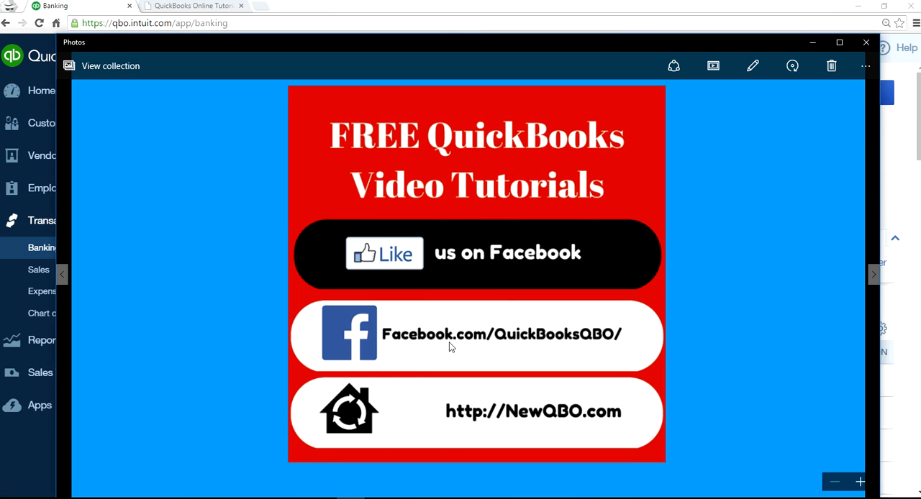
{"action": "mouse_move", "coordinate": [523, 350]}
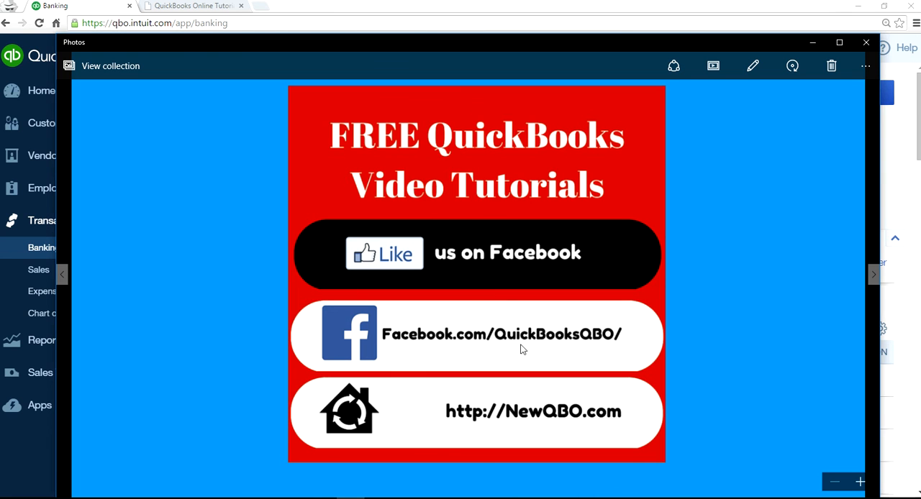
{"action": "mouse_move", "coordinate": [534, 351]}
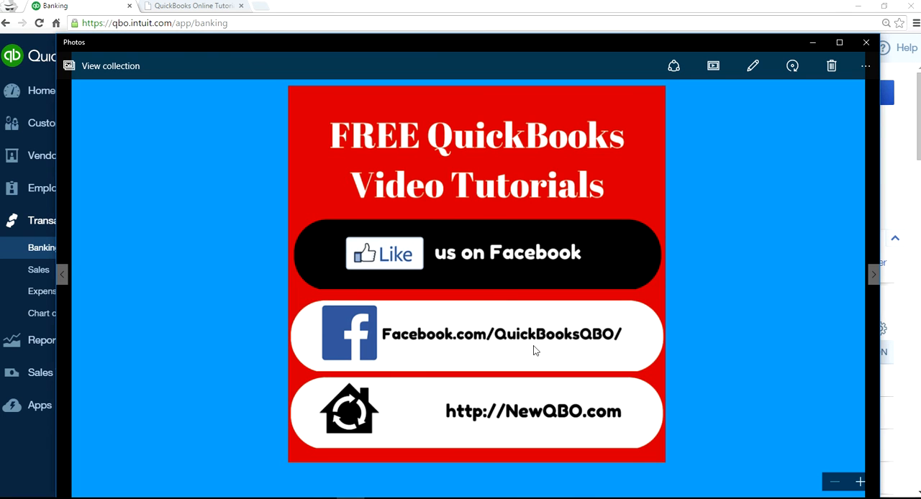
{"action": "mouse_move", "coordinate": [540, 416]}
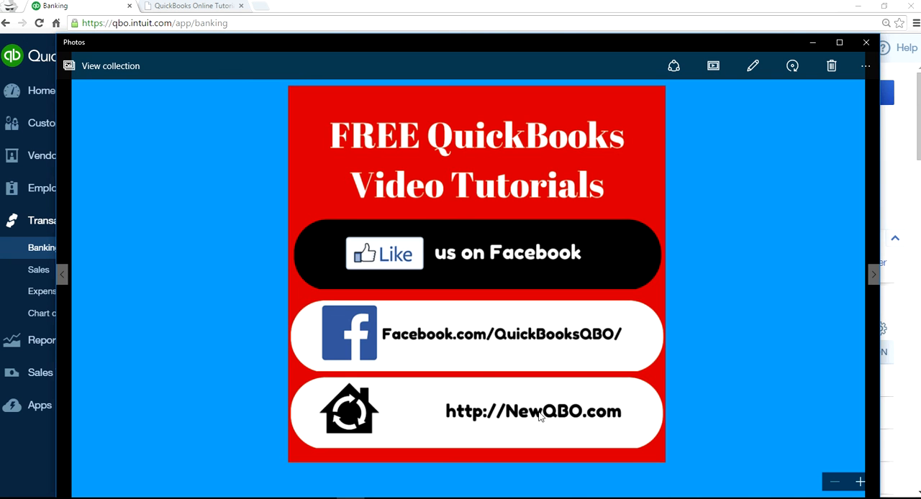
{"action": "mouse_move", "coordinate": [623, 434]}
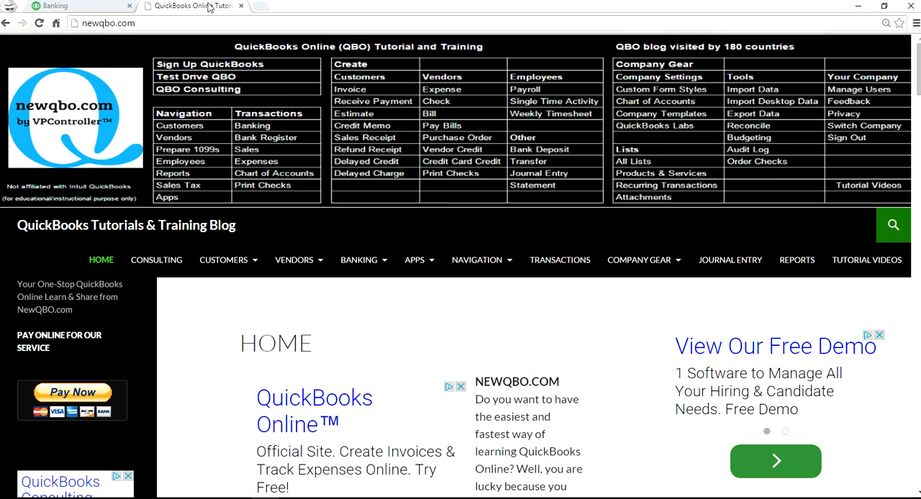
{"action": "mouse_move", "coordinate": [396, 173]}
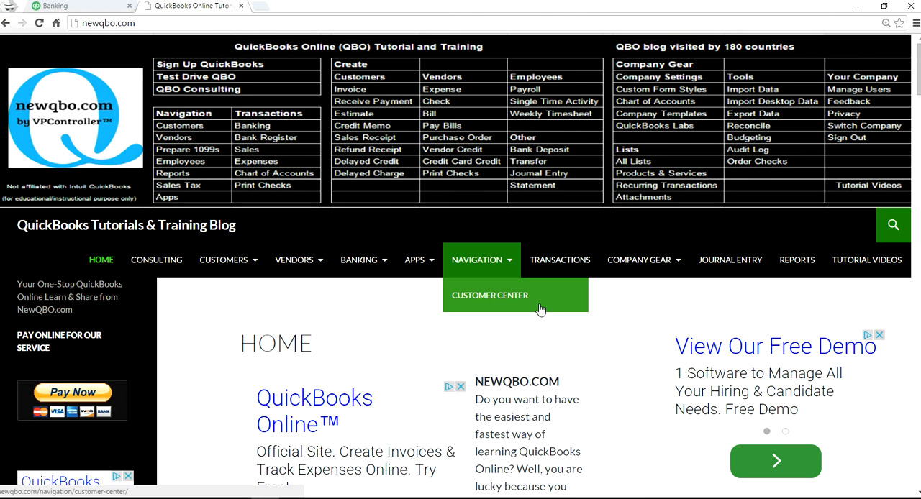
{"action": "mouse_move", "coordinate": [535, 313]}
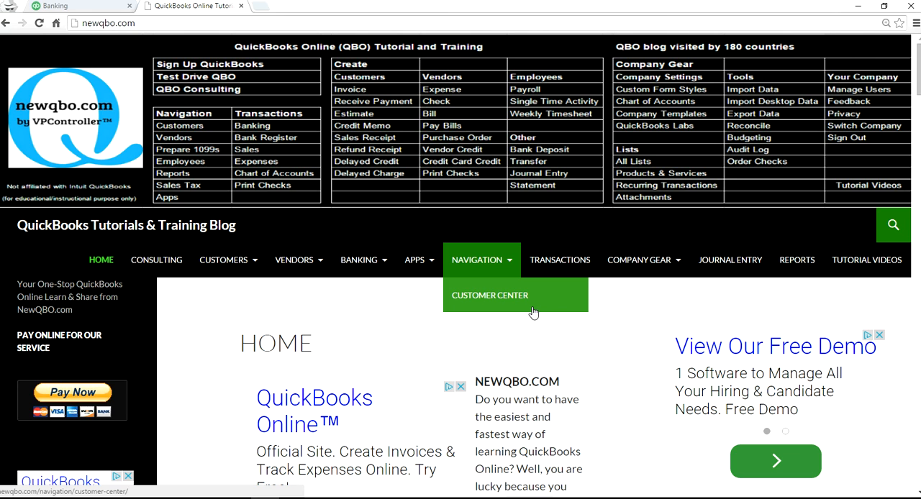